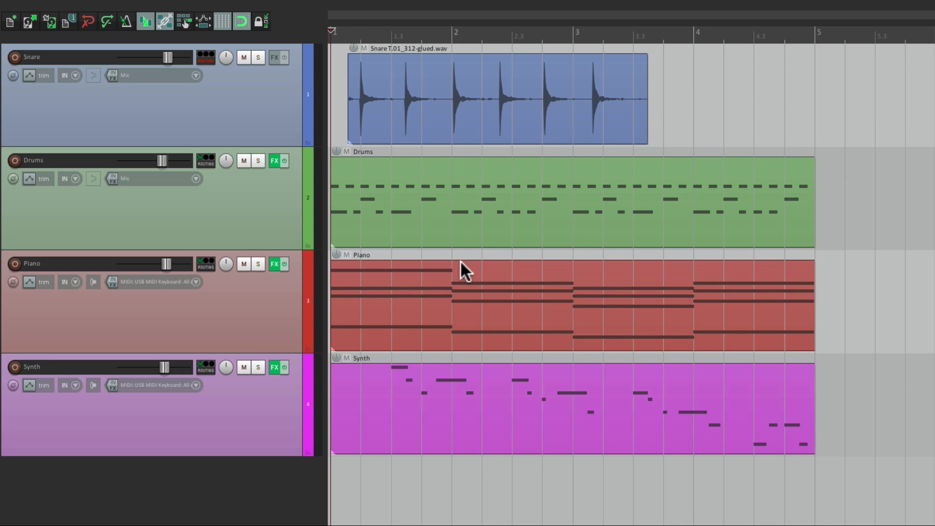
mouse_move(454, 203)
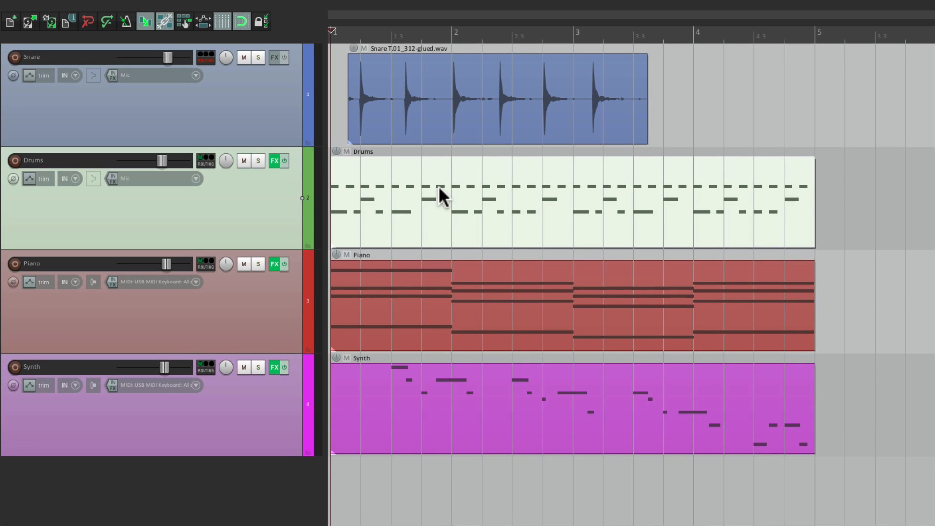
mouse_move(522, 200)
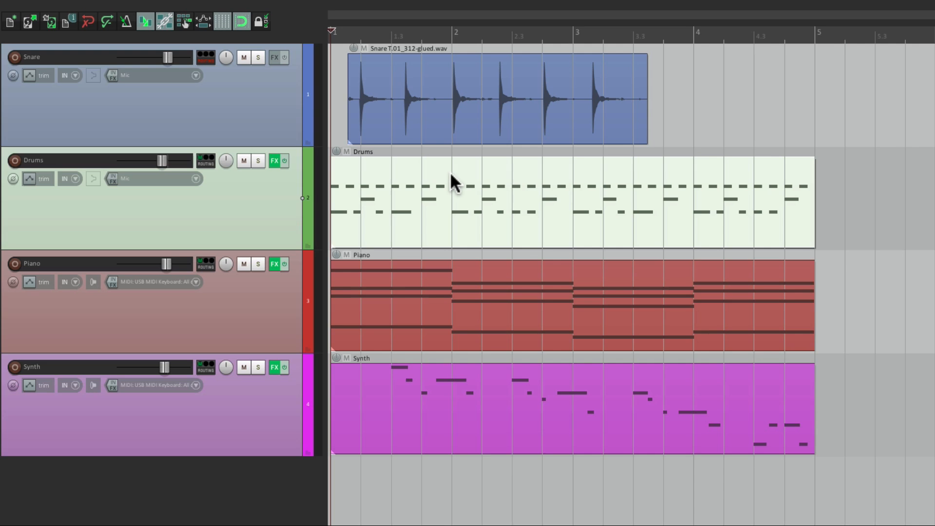
Bring up the Drums item's actions to open it in the inline editor.
right_click(452, 182)
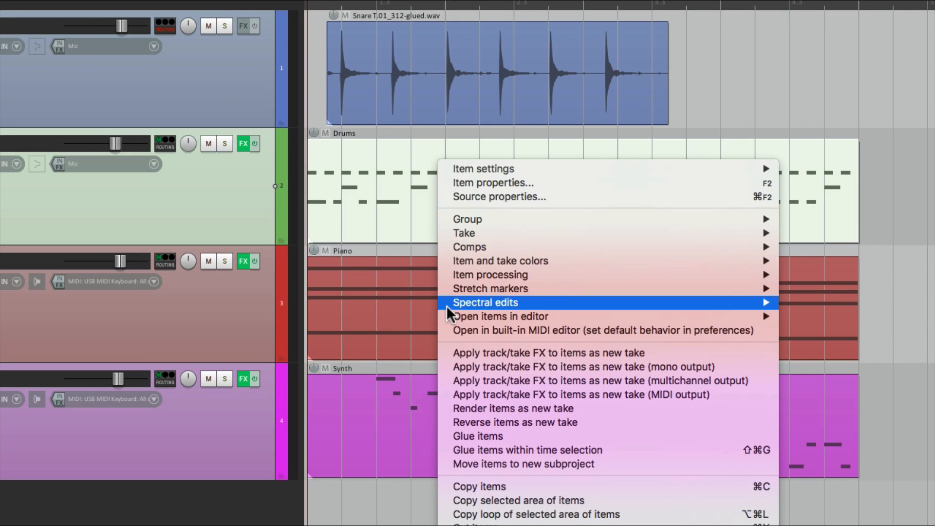
mouse_move(499, 315)
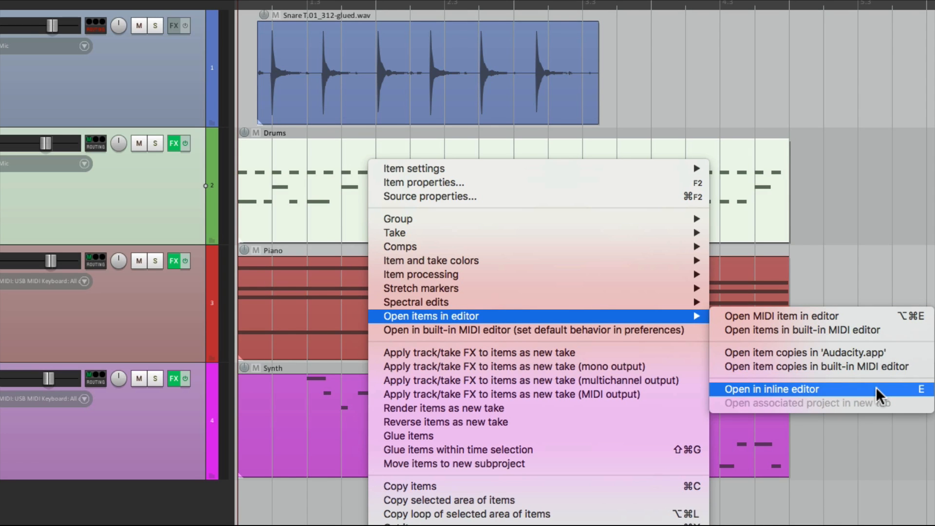
mouse_move(886, 399)
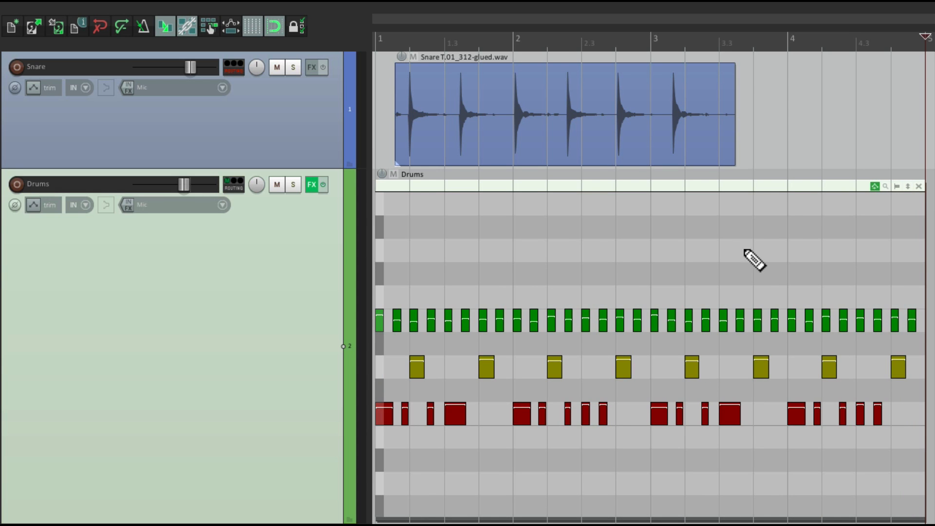
mouse_move(590, 262)
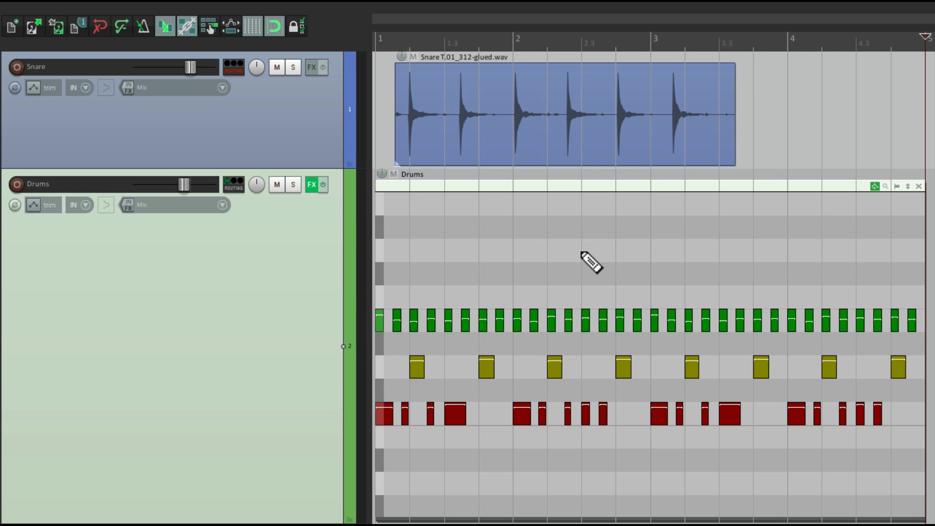
mouse_move(556, 198)
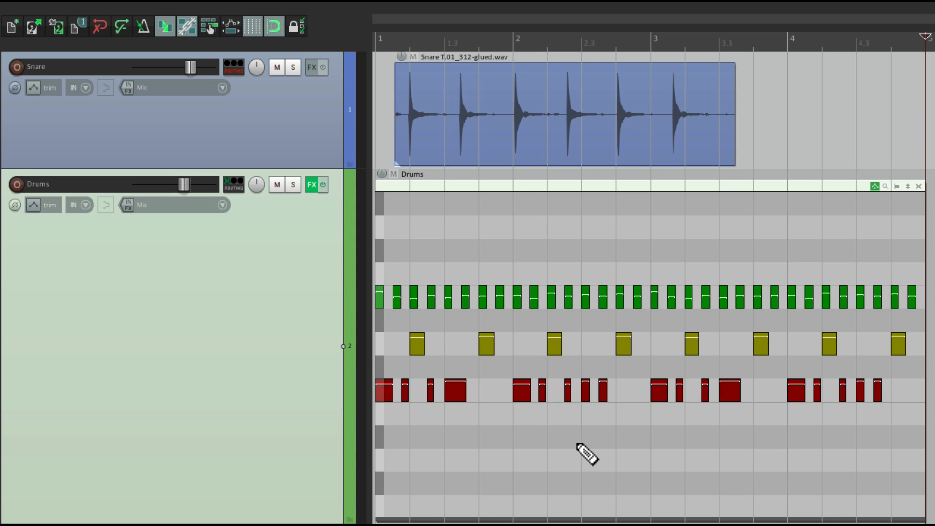
mouse_move(904, 199)
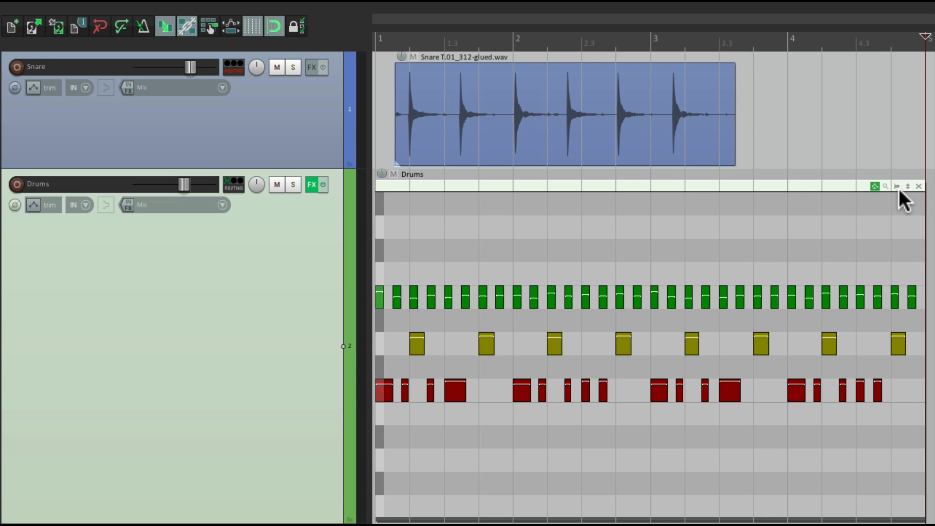
mouse_move(921, 199)
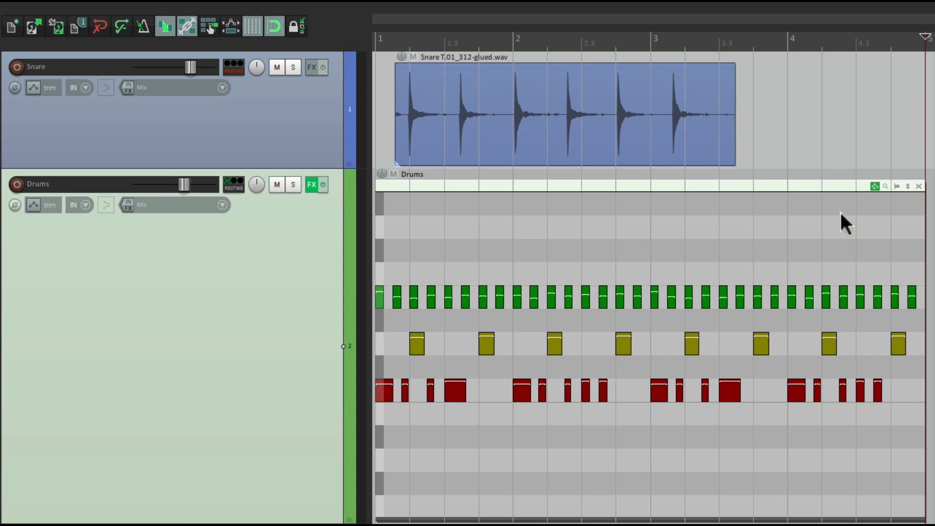
mouse_move(910, 202)
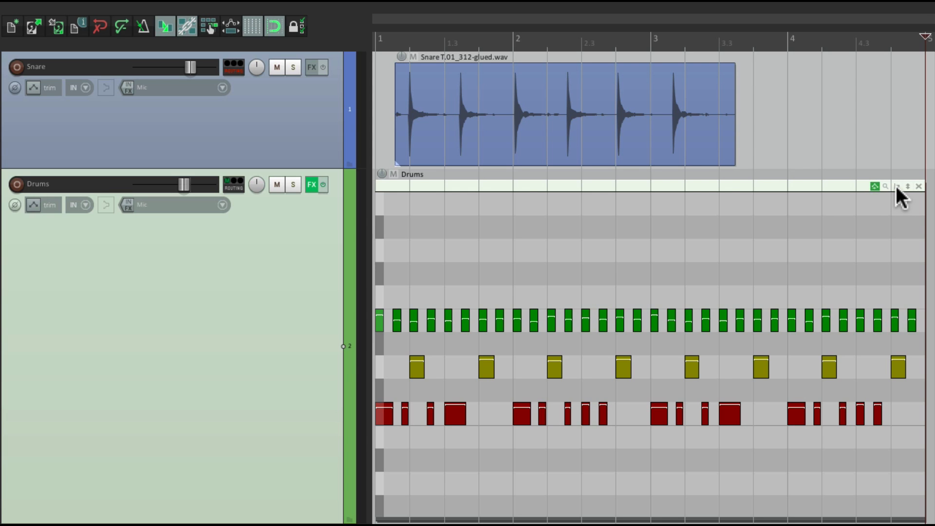
mouse_move(775, 328)
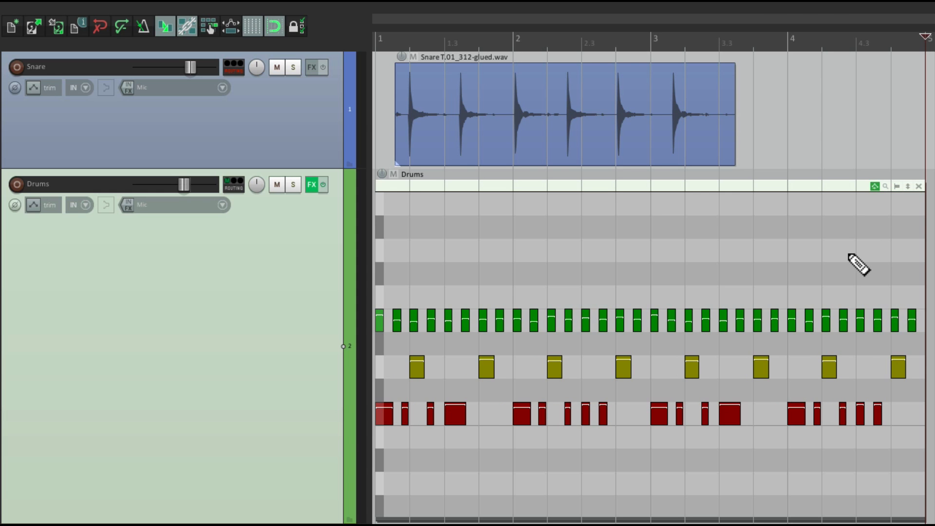
mouse_move(909, 190)
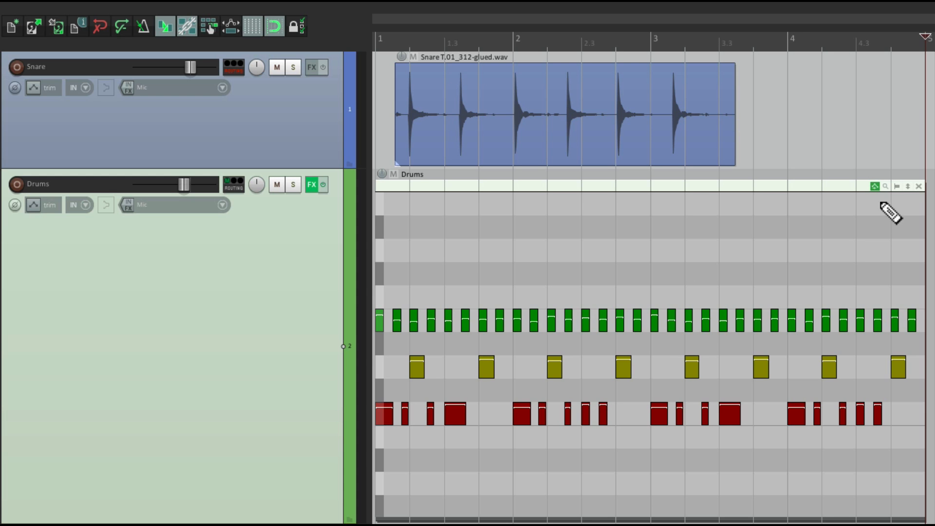
Hide unused note rows so only hi-hat, snare and kick rows show in the inline editor.
click(885, 185)
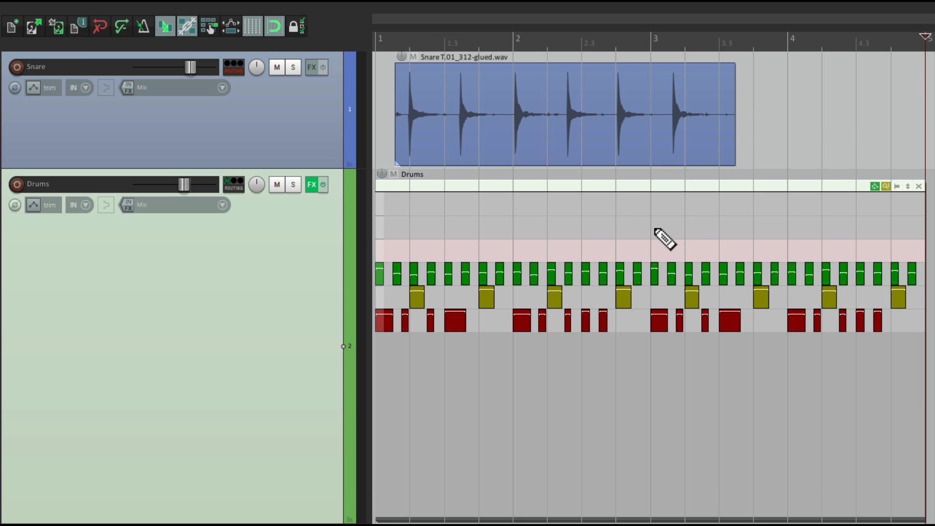
mouse_move(646, 219)
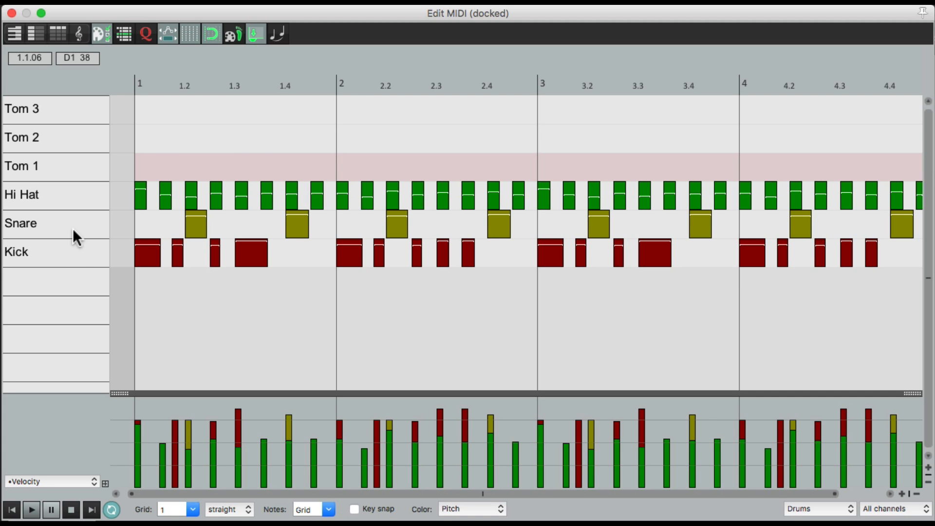
mouse_move(97, 141)
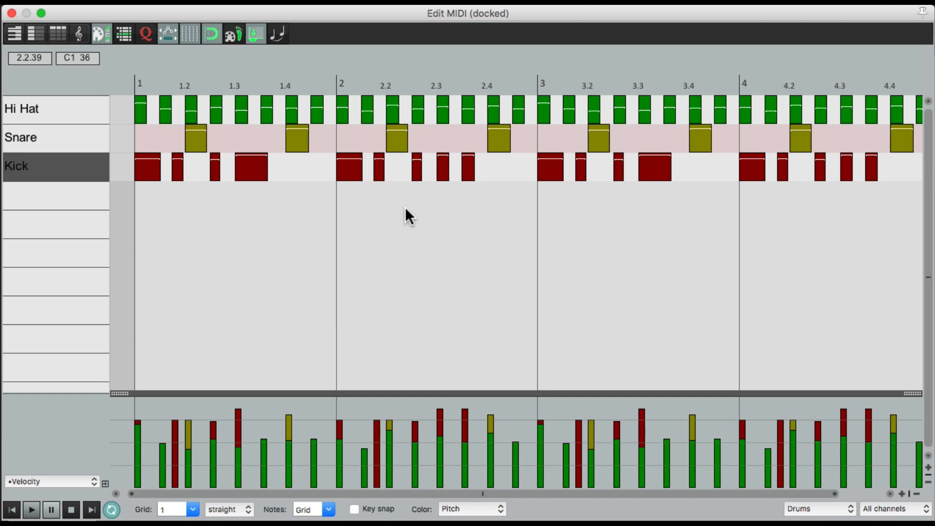
mouse_move(488, 216)
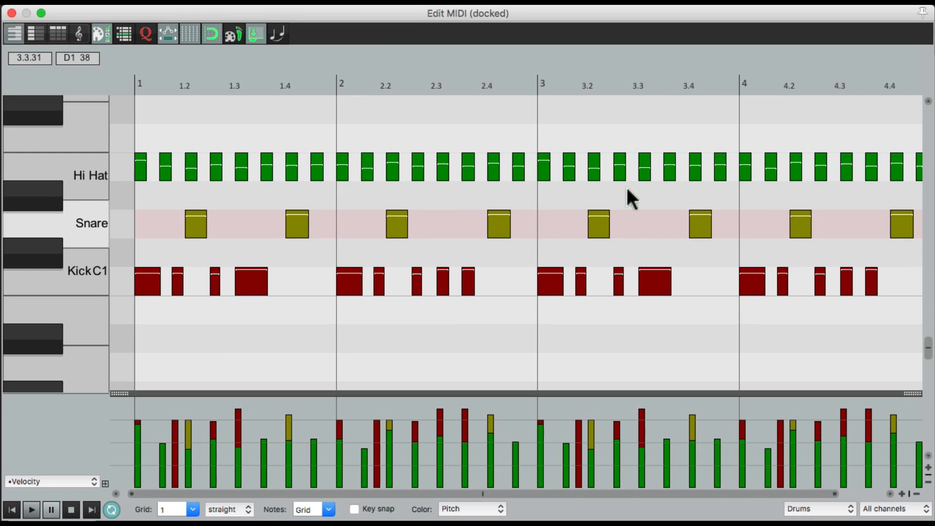
mouse_move(659, 229)
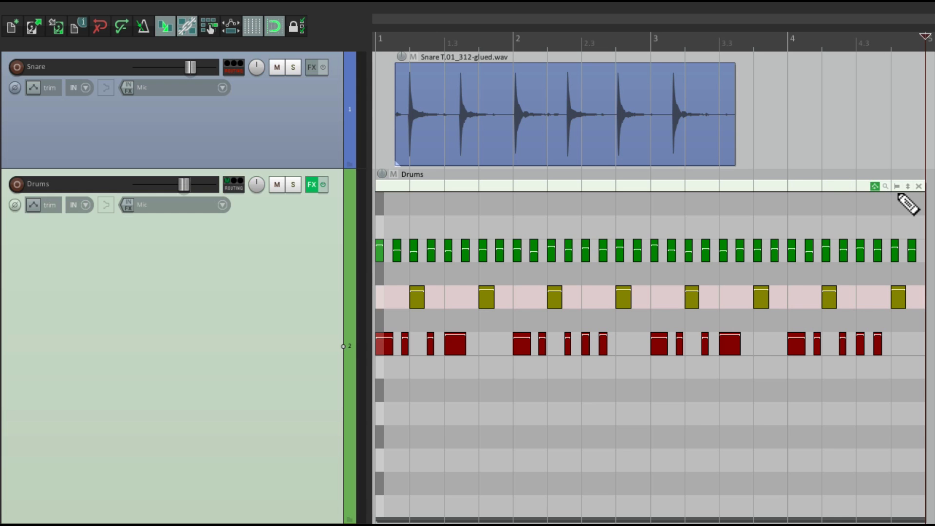
mouse_move(561, 440)
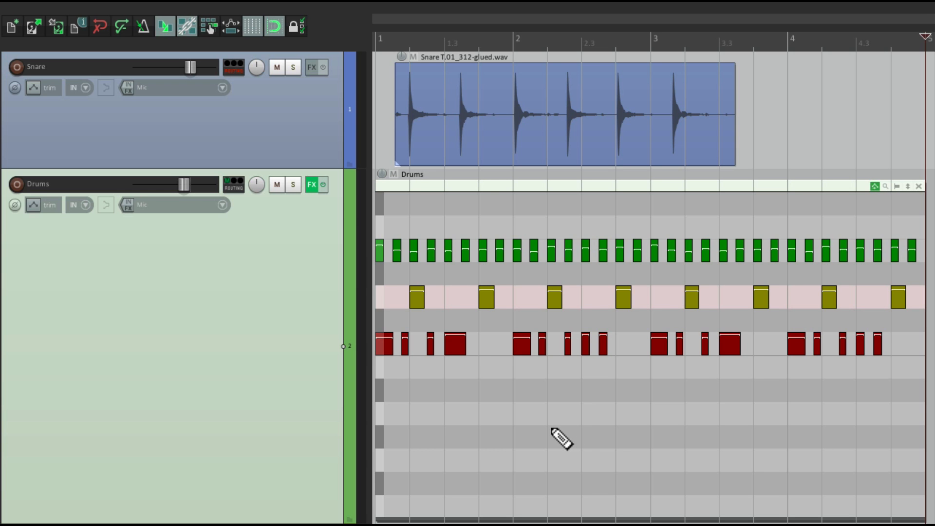
mouse_move(590, 197)
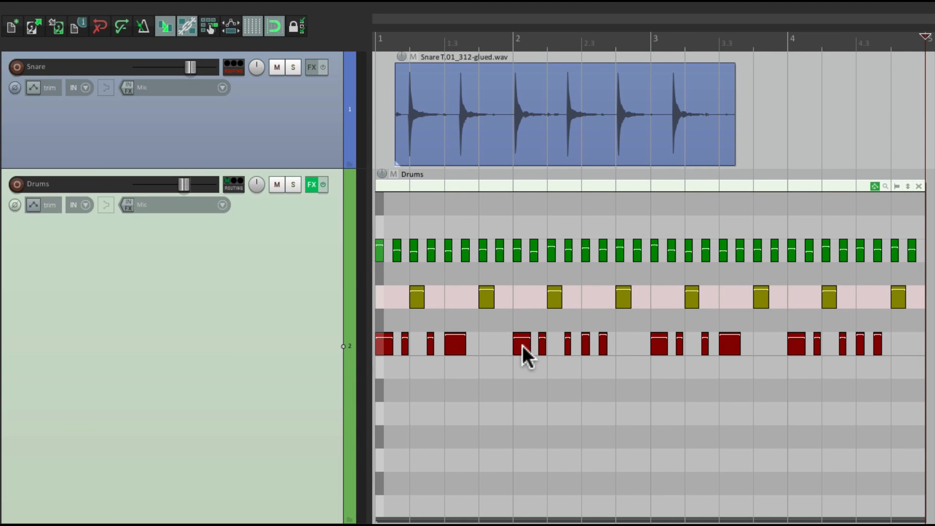
Place the edit cursor at the start of bar 2 in the inline Drums editor.
click(524, 345)
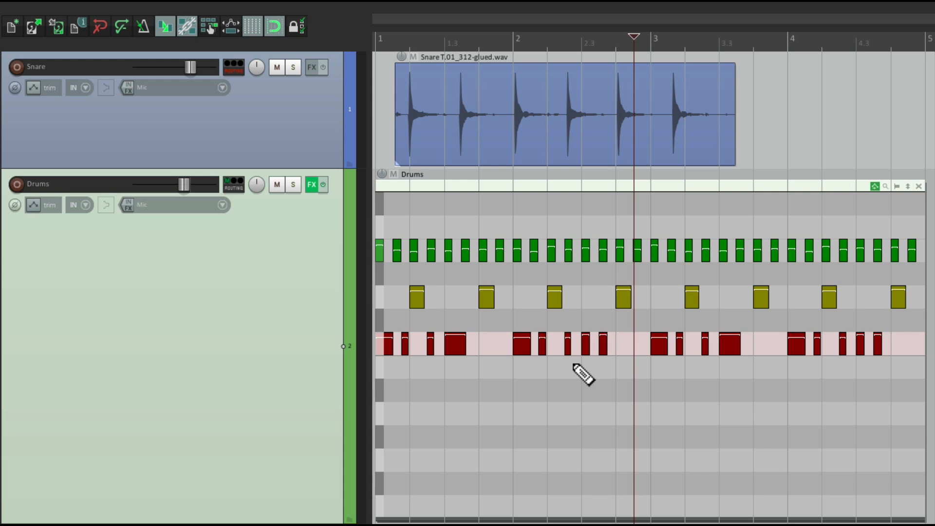
mouse_move(524, 352)
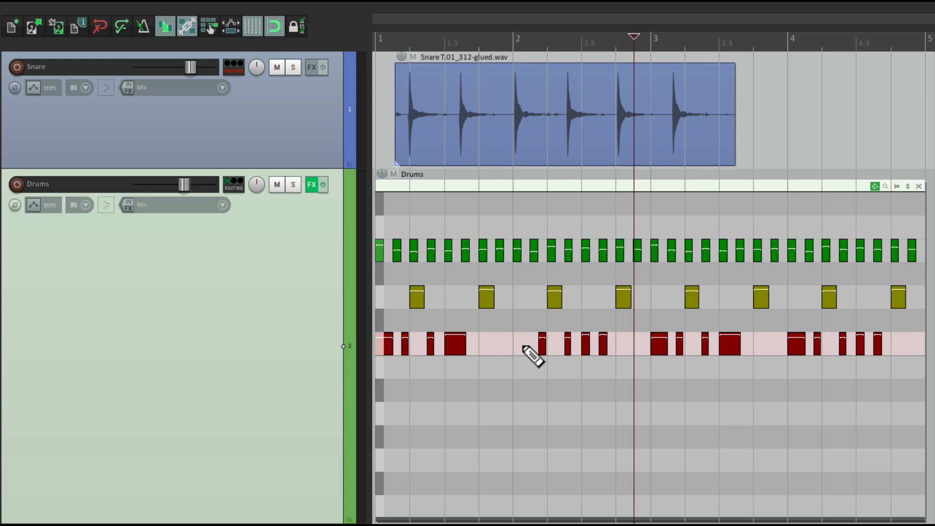
click(522, 345)
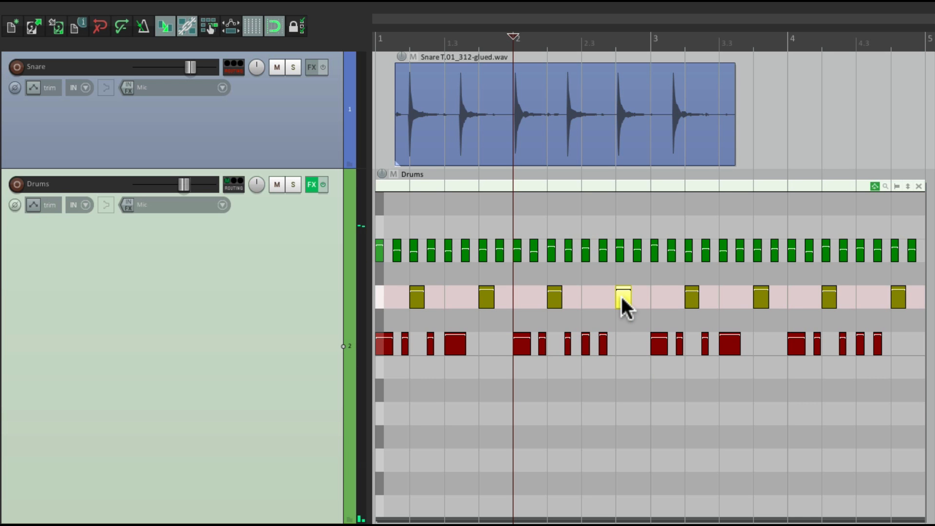
Select every snare note in the Drums item via the note's pitch selection option.
right_click(624, 298)
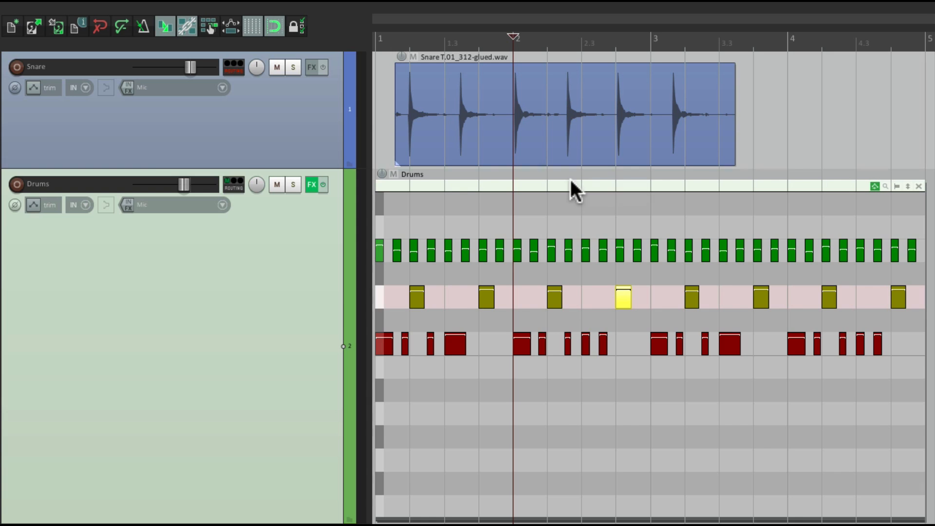
right_click(498, 184)
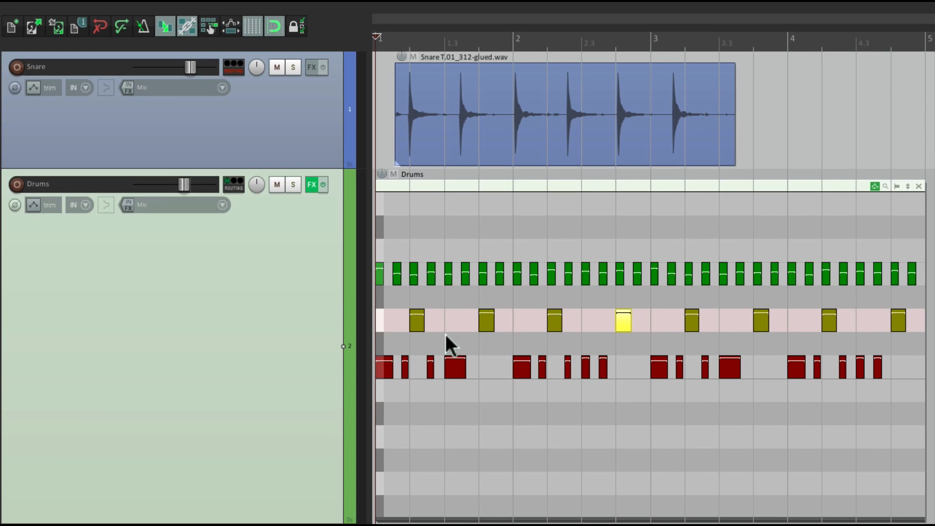
mouse_move(629, 399)
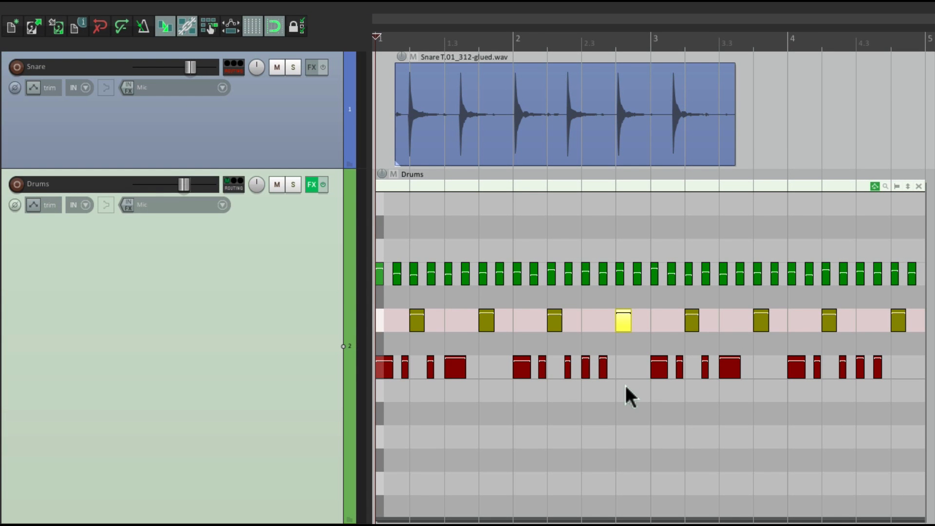
right_click(624, 320)
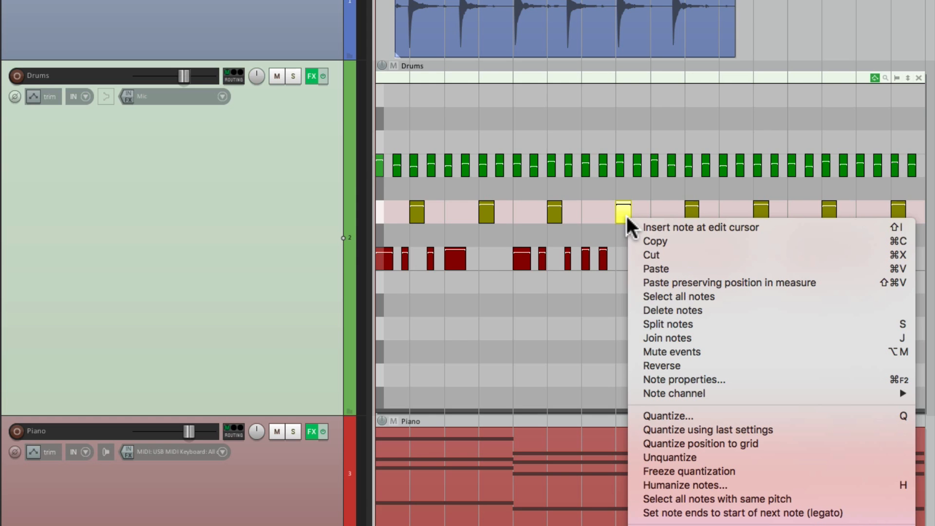
mouse_move(656, 269)
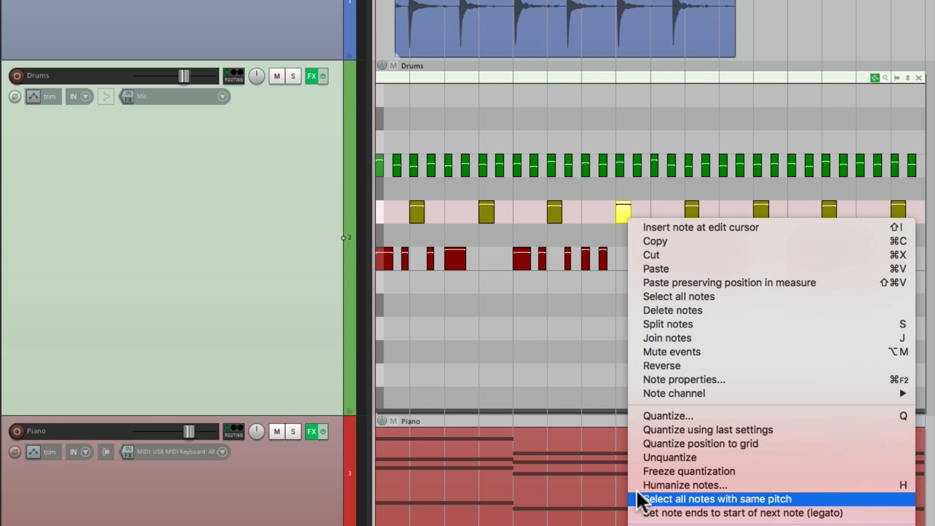
click(716, 499)
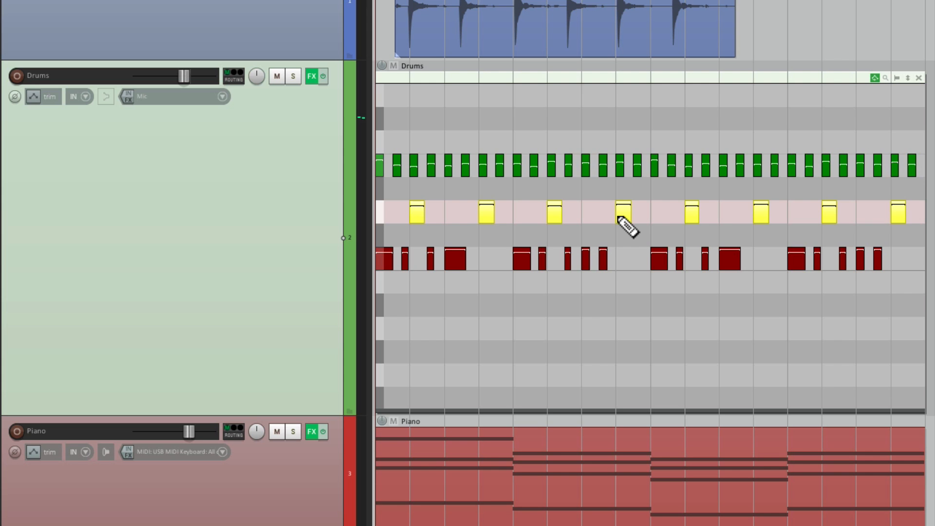
Halve the selected snare notes' velocity by entering /2 in Note properties.
right_click(623, 222)
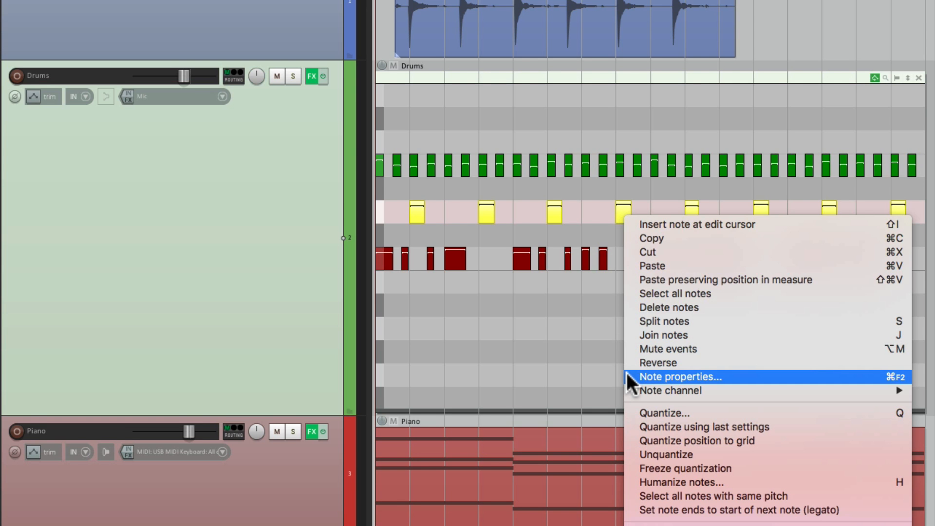
click(680, 376)
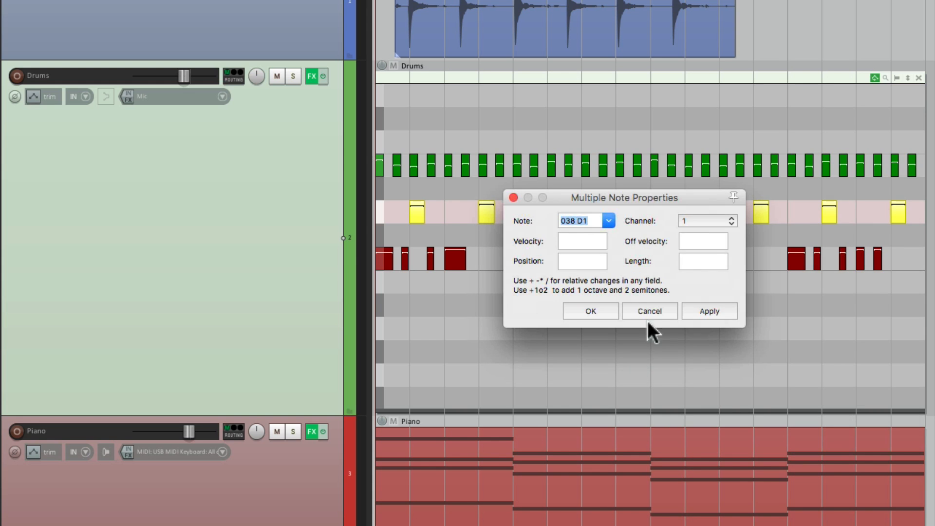
mouse_move(674, 283)
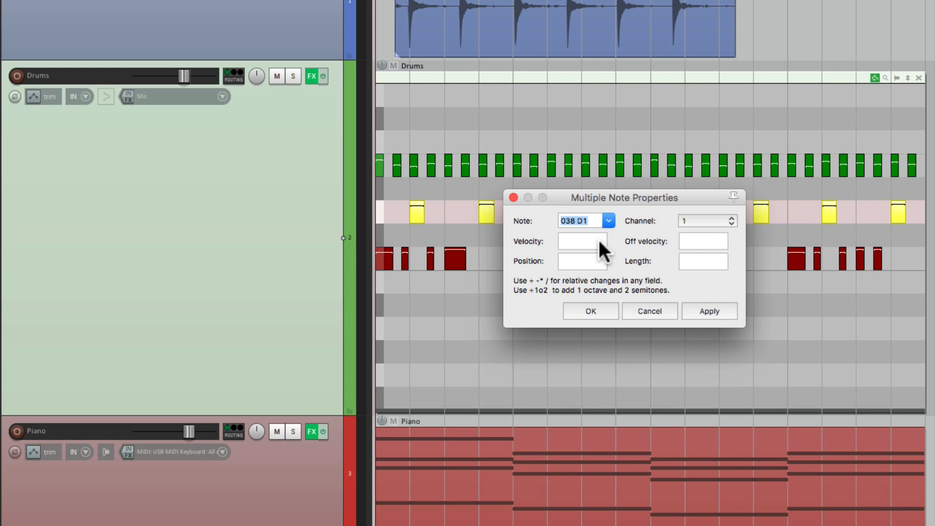
click(581, 240)
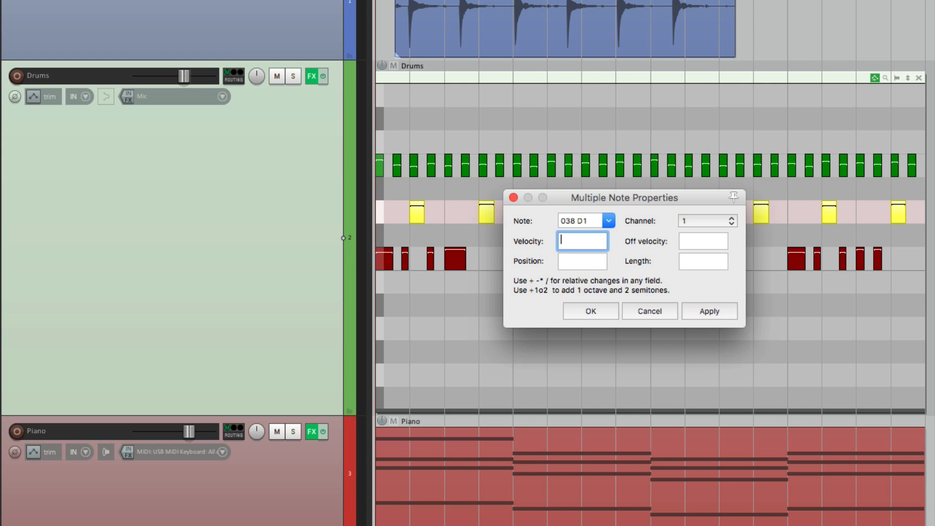
text(/2)
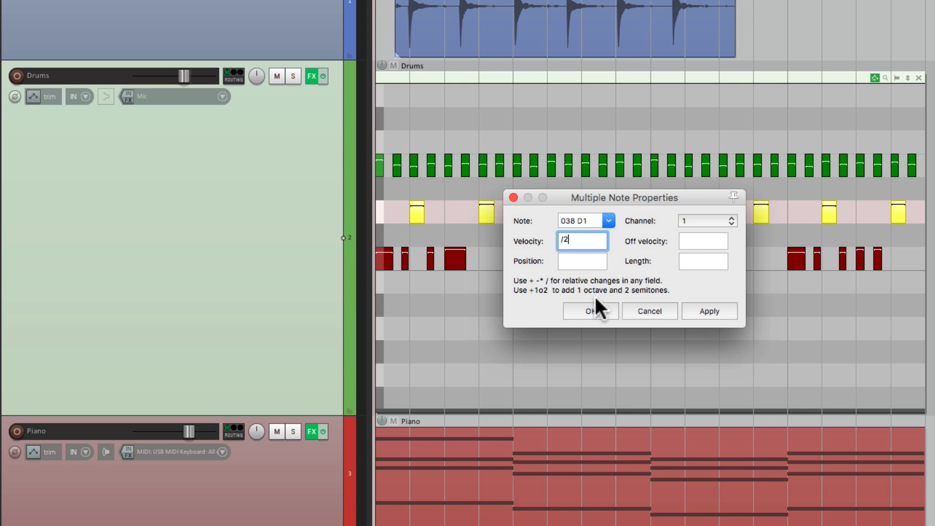
click(588, 310)
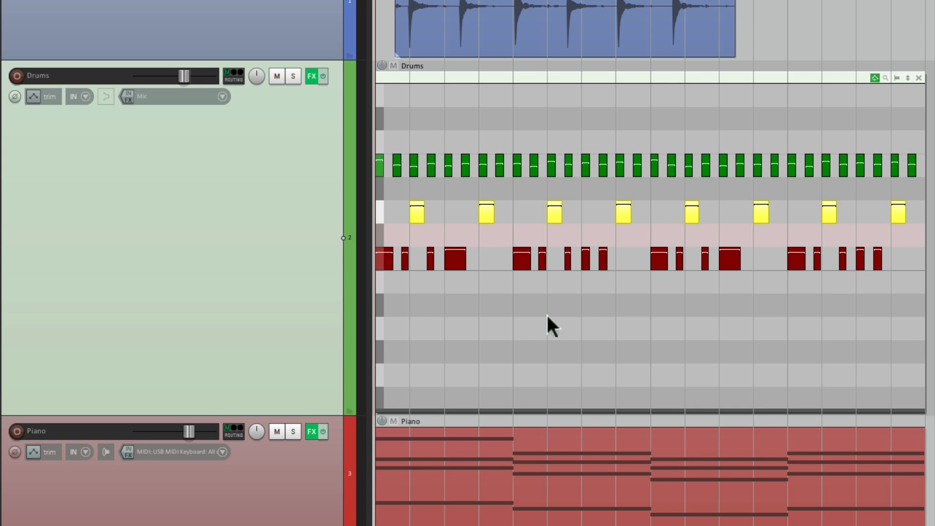
mouse_move(393, 409)
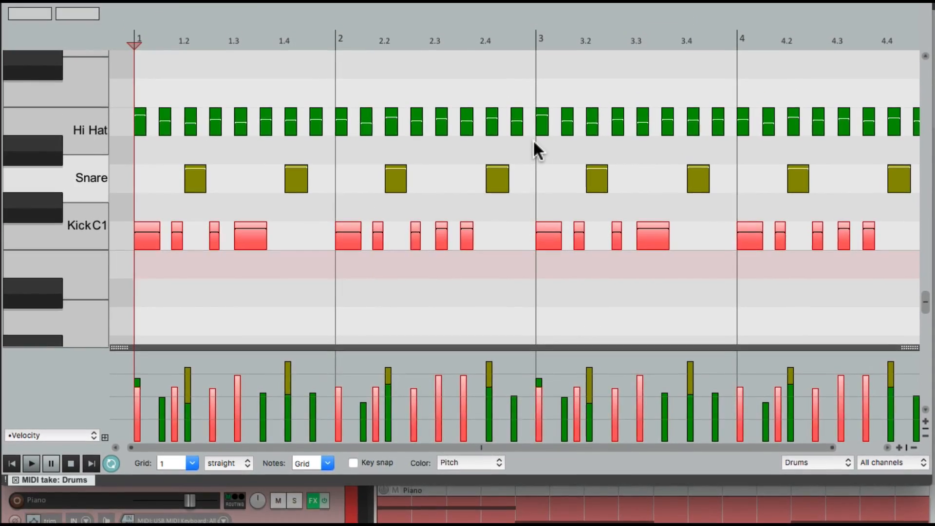
Set the controller lane to Pitch and draw a pitch bend curve in it.
click(51, 434)
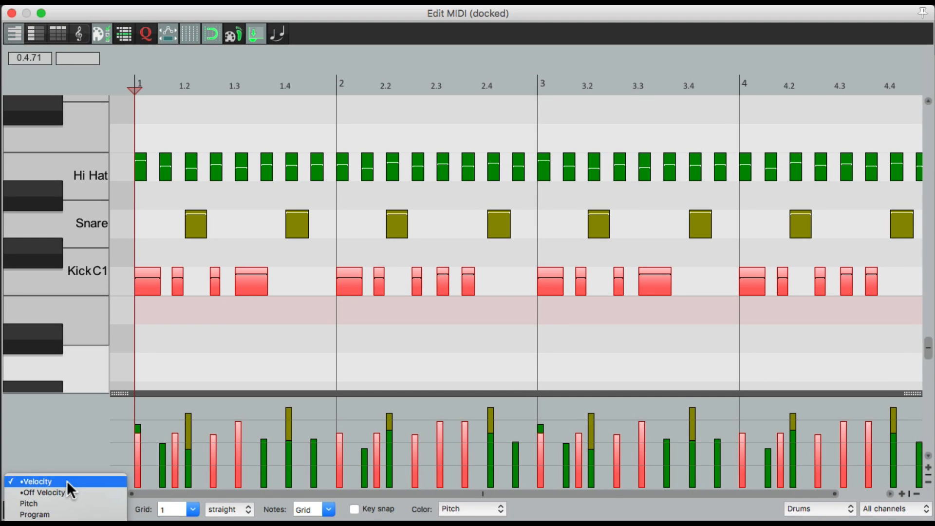
mouse_move(28, 503)
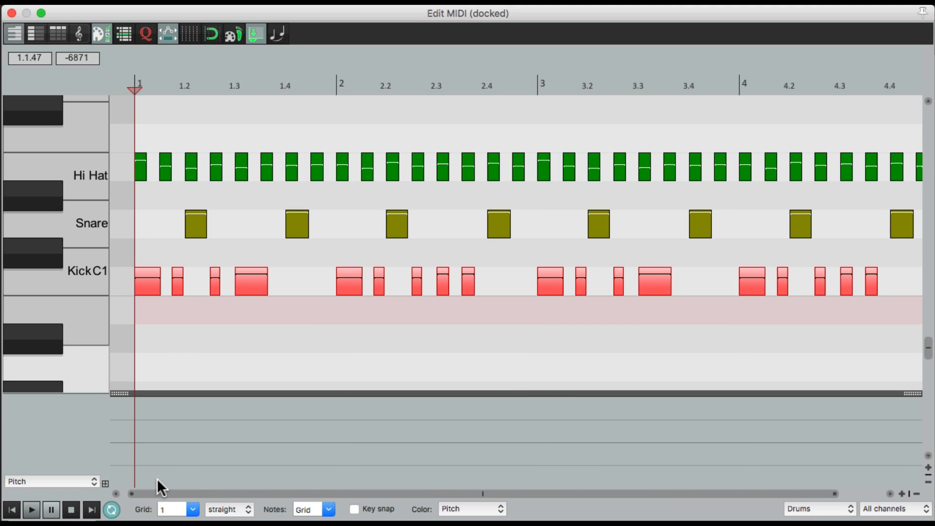
drag(146, 444, 230, 423)
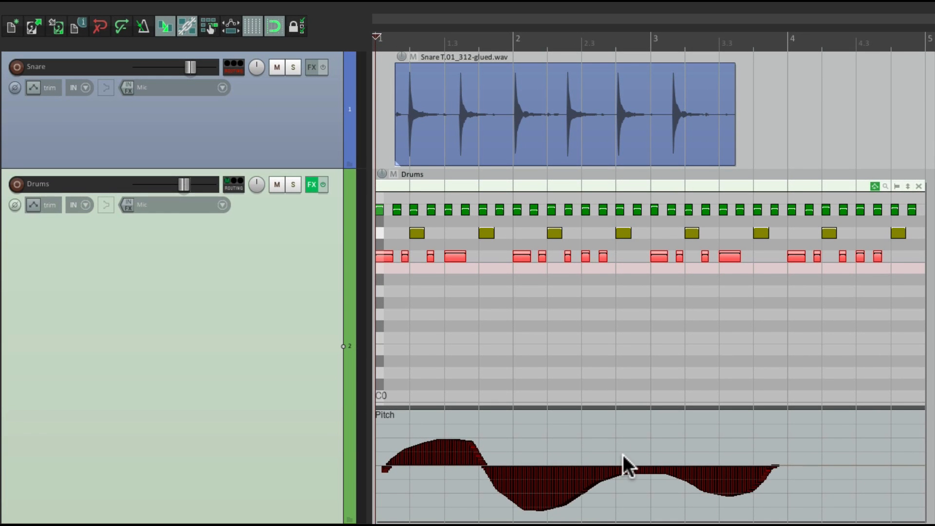
mouse_move(581, 472)
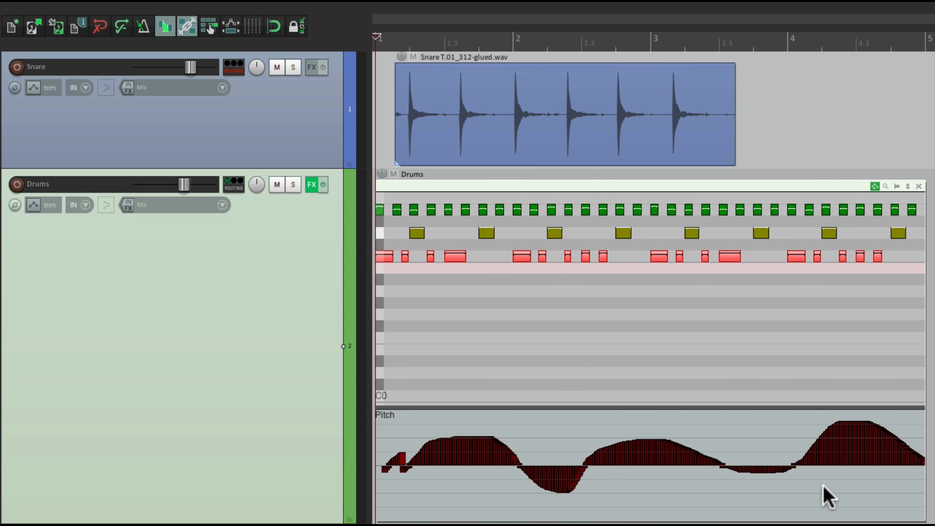
mouse_move(535, 447)
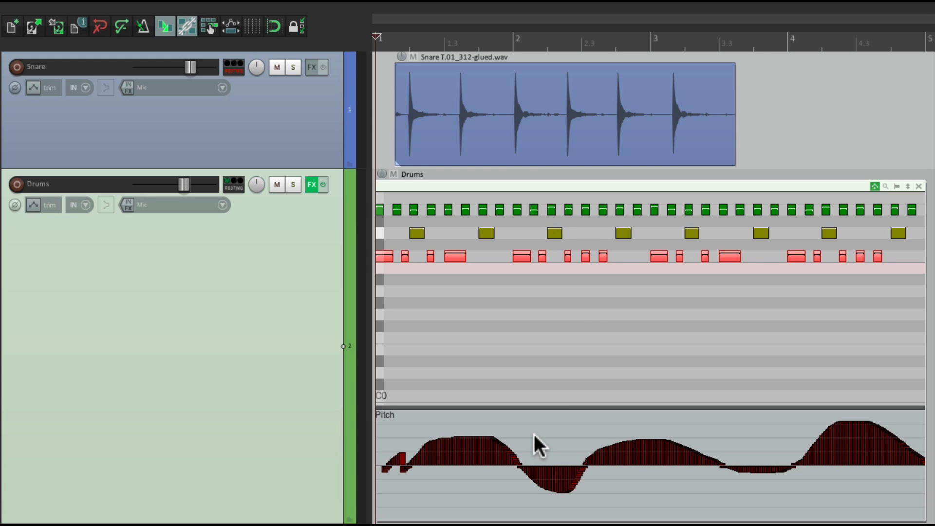
mouse_move(561, 346)
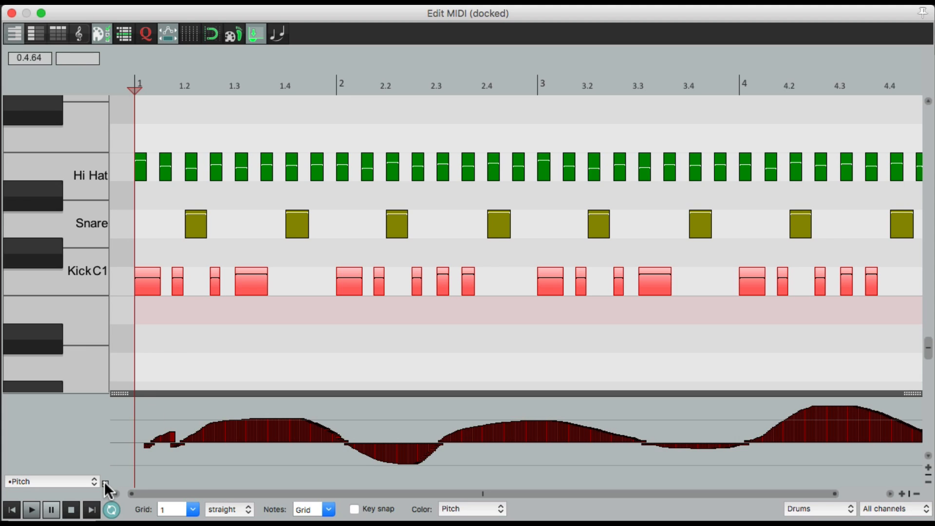
Add a second controller lane and set it to show Velocity.
click(51, 480)
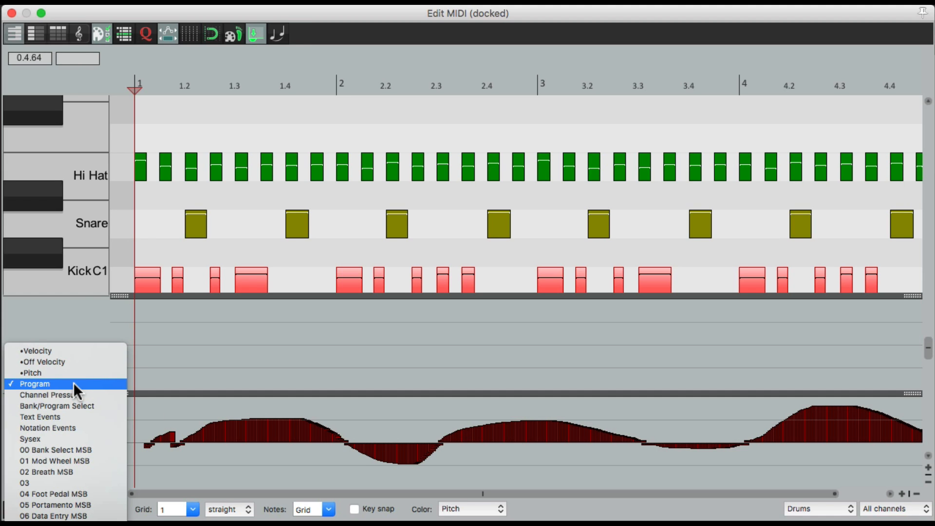
click(37, 349)
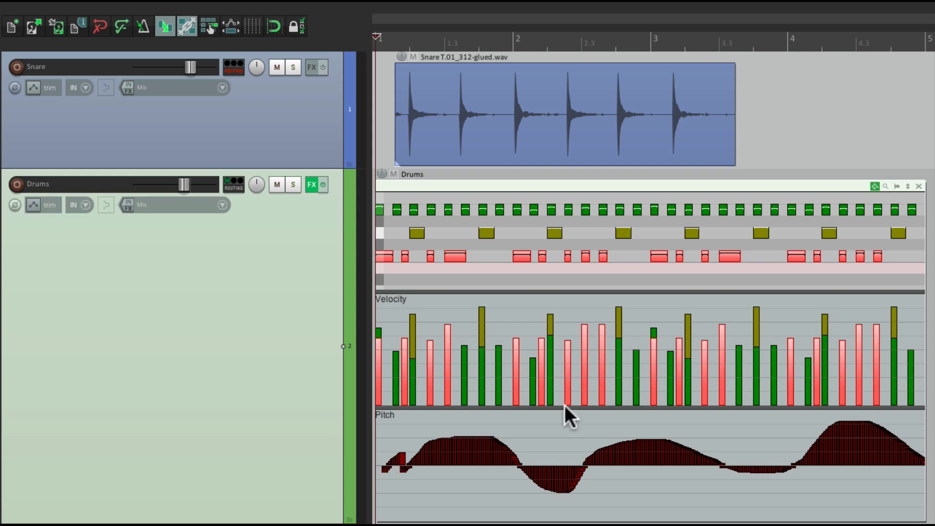
mouse_move(410, 346)
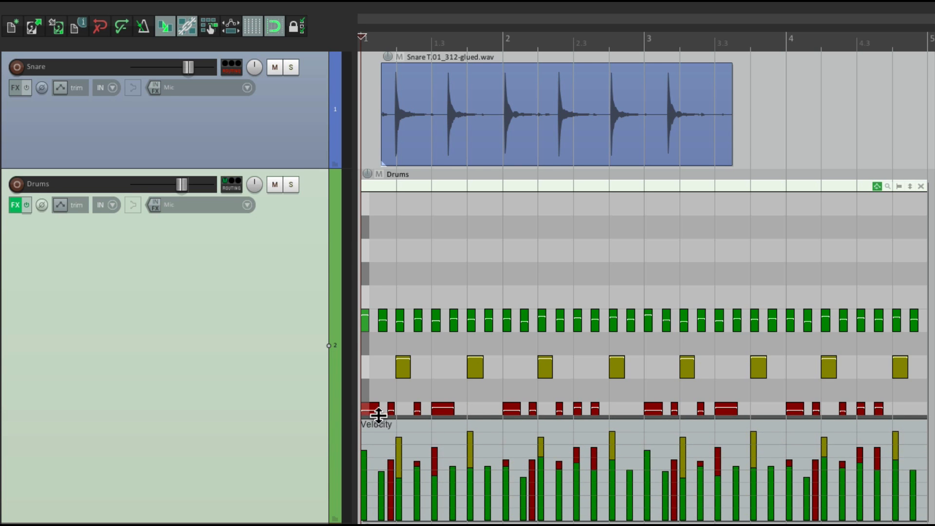
Set the inline lane to Pitch bend and add a Velocity lane above it.
right_click(377, 424)
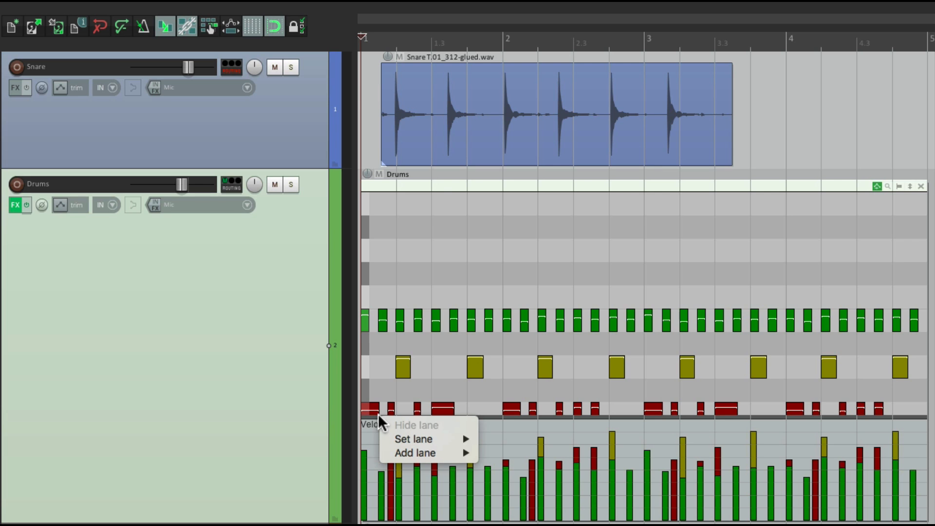
click(413, 439)
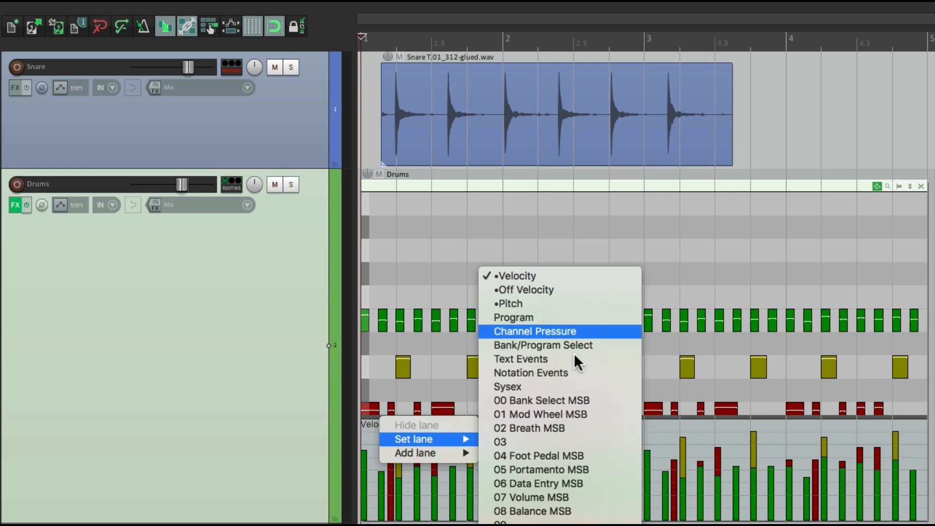
mouse_move(575, 333)
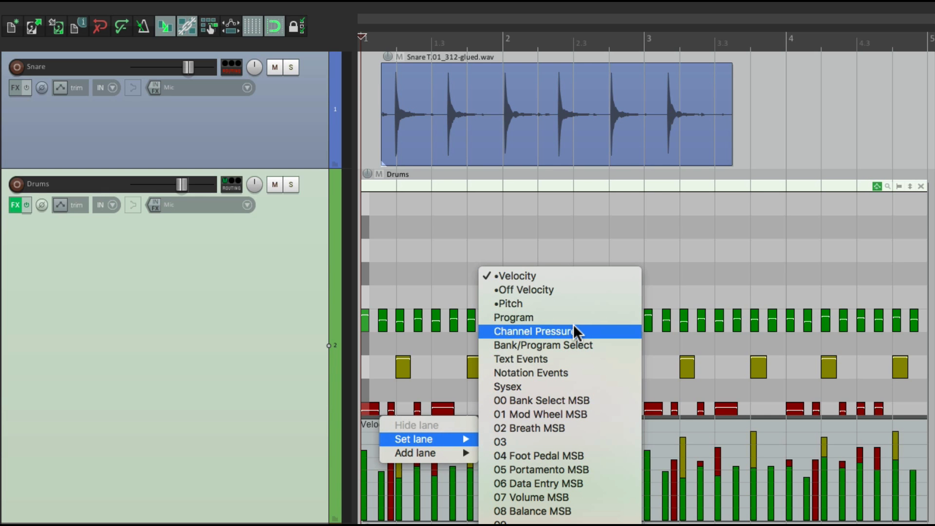
click(508, 303)
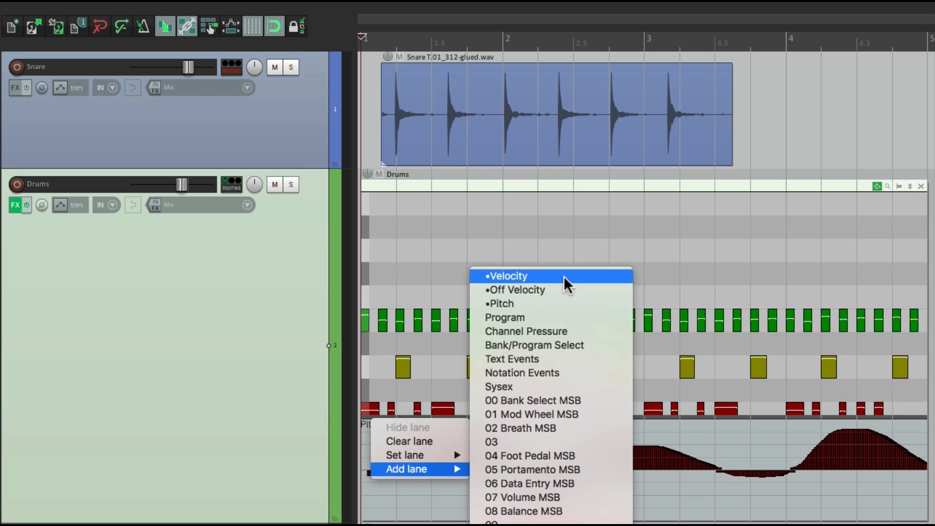
click(506, 275)
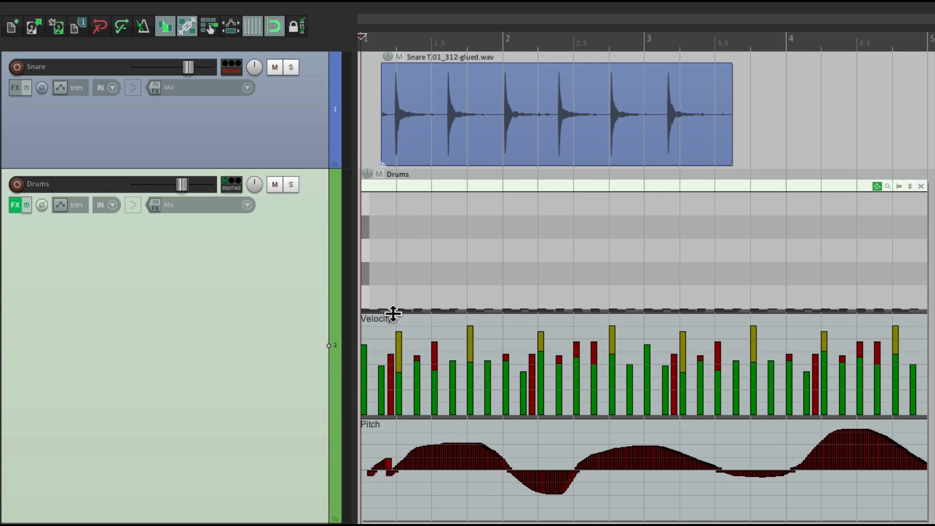
right_click(393, 315)
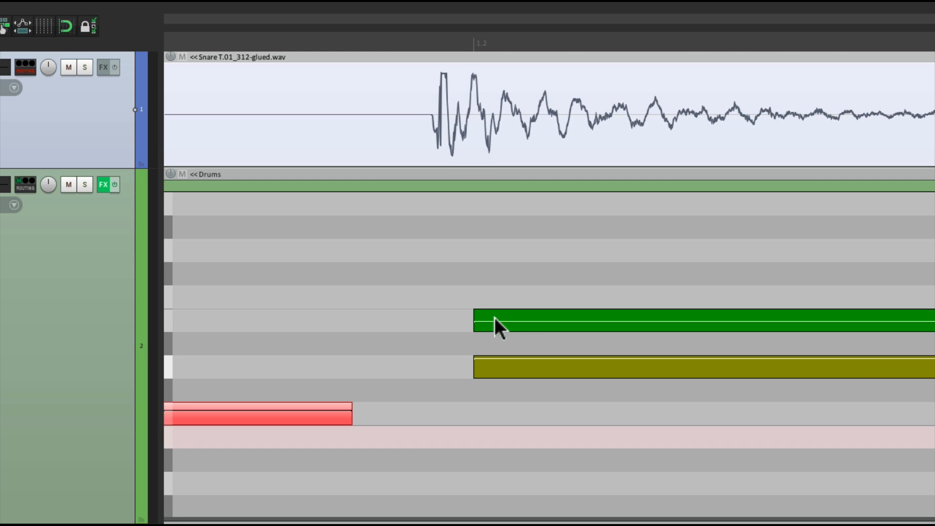
mouse_move(482, 139)
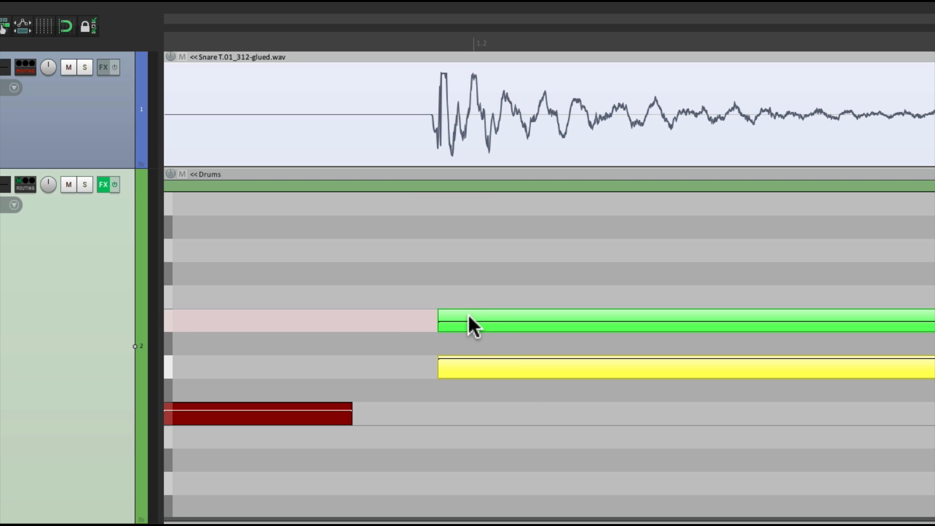
mouse_move(431, 127)
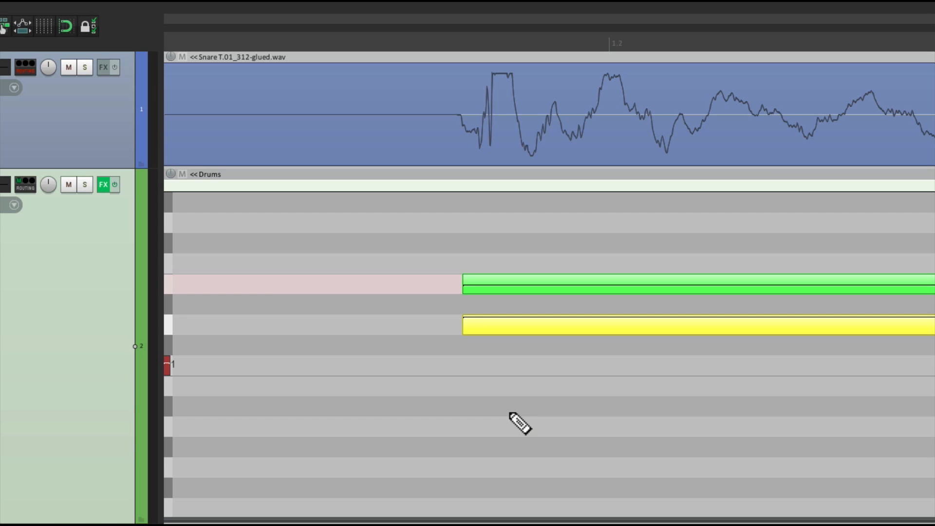
mouse_move(522, 136)
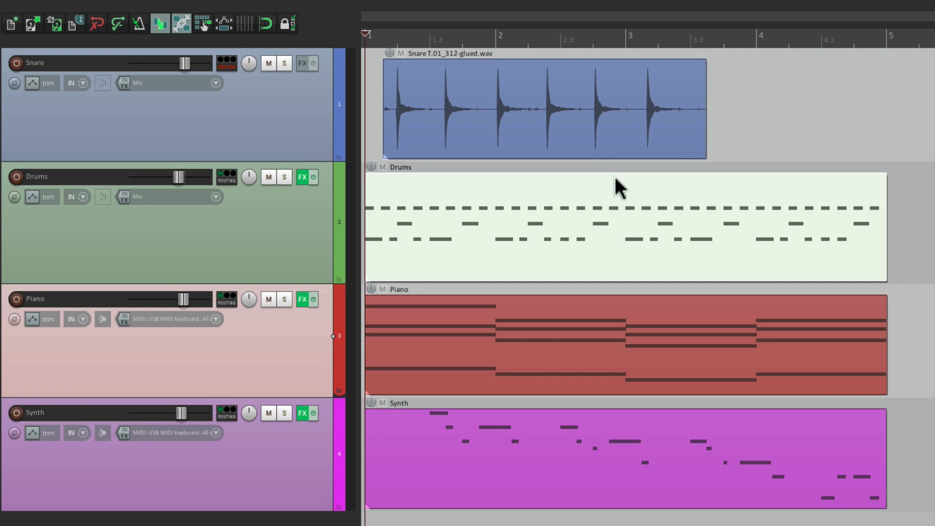
mouse_move(540, 313)
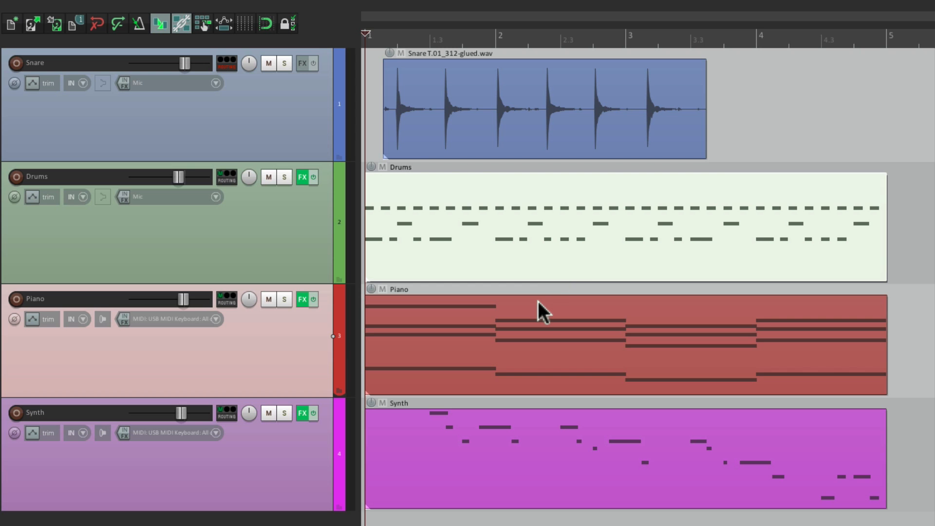